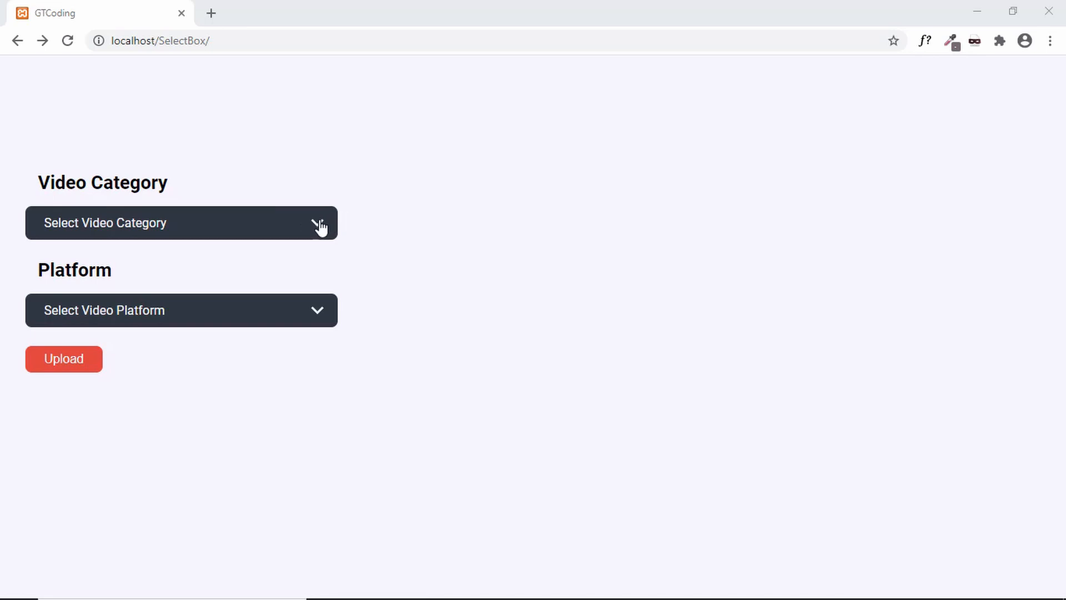
mouse_move(299, 233)
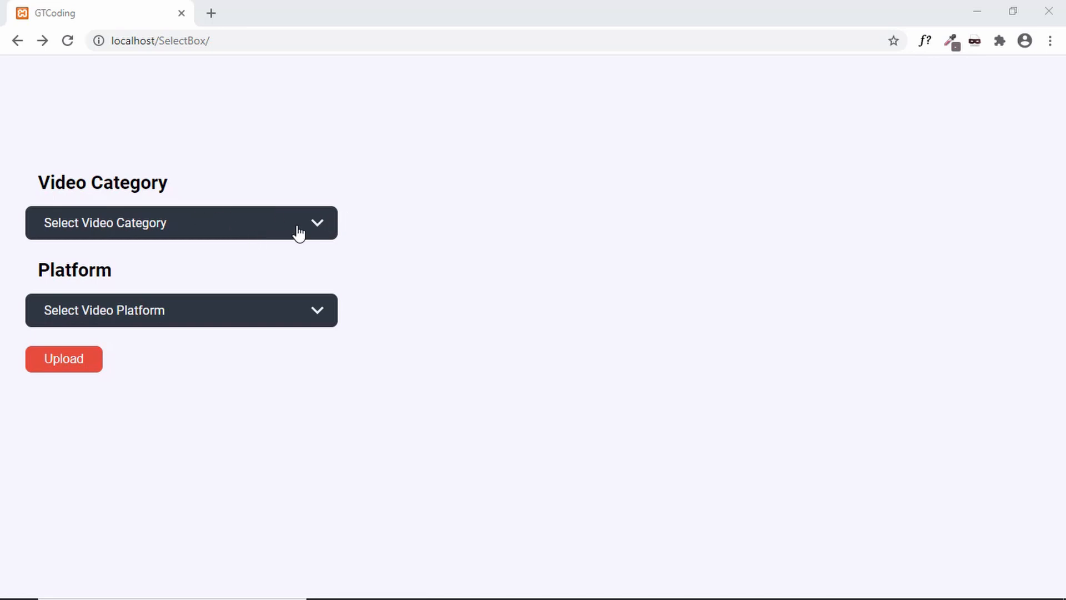
- Open the Video Category dropdown in the page to view its search box
click(181, 222)
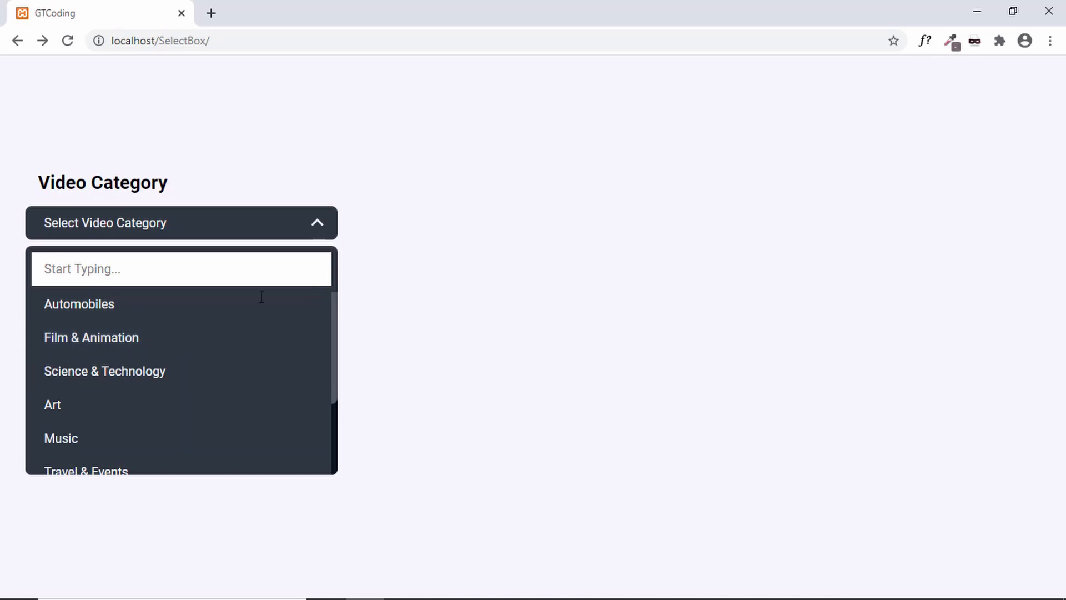
scroll(down, 3)
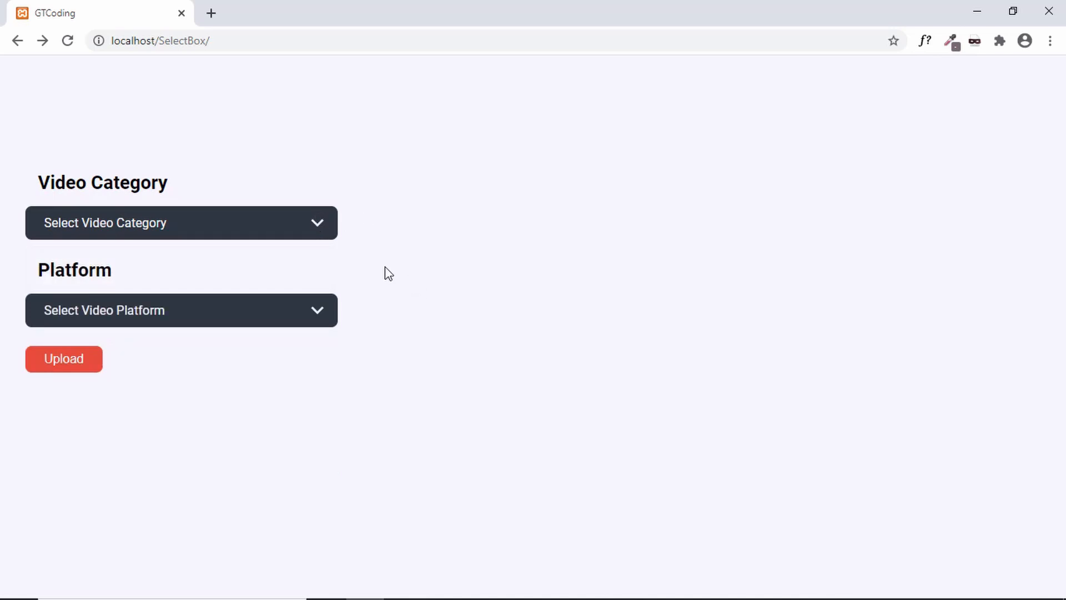
click(181, 222)
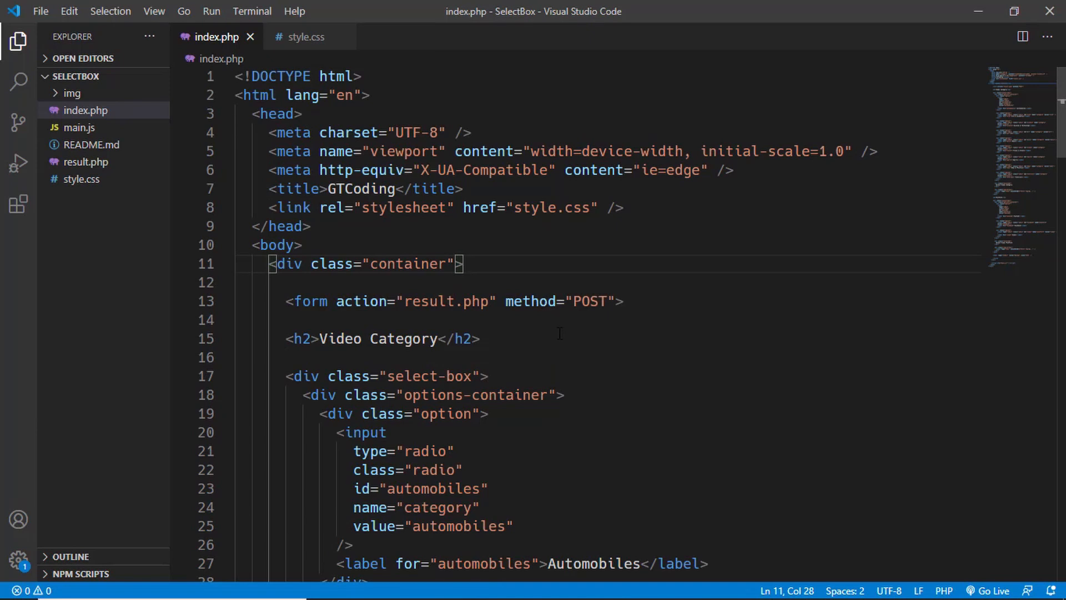
- Delete the search-box div blocks under each select-box in index.php and save
click(440, 338)
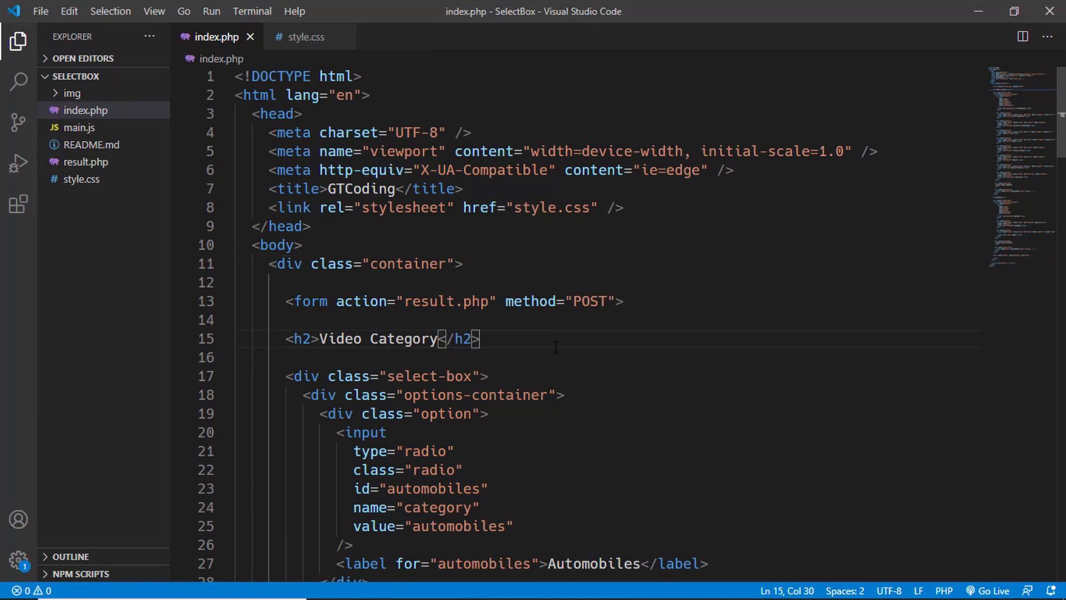
scroll(down, 3)
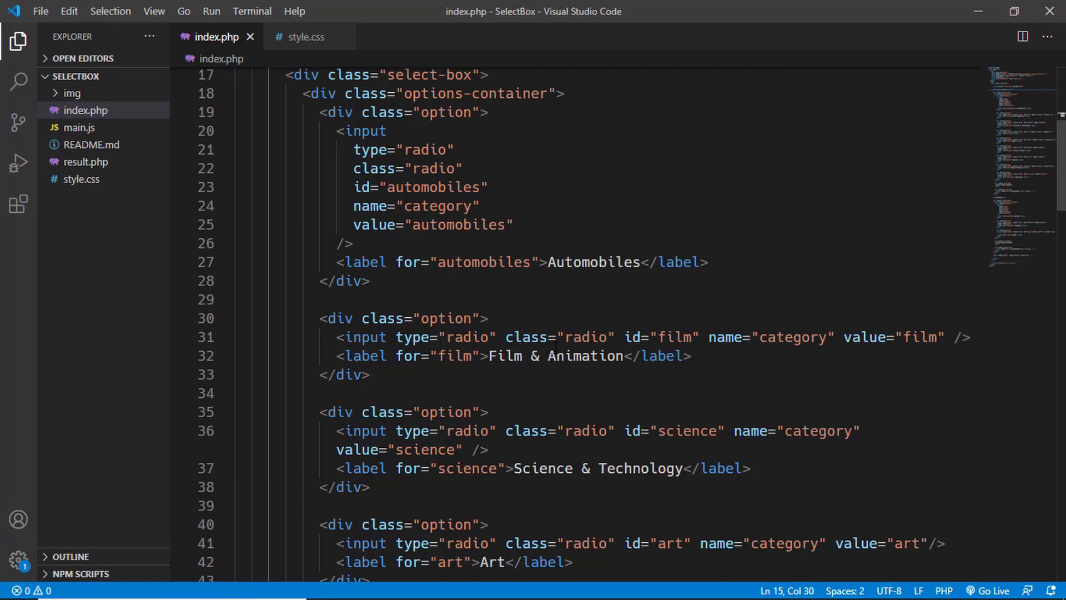
scroll(down, 3)
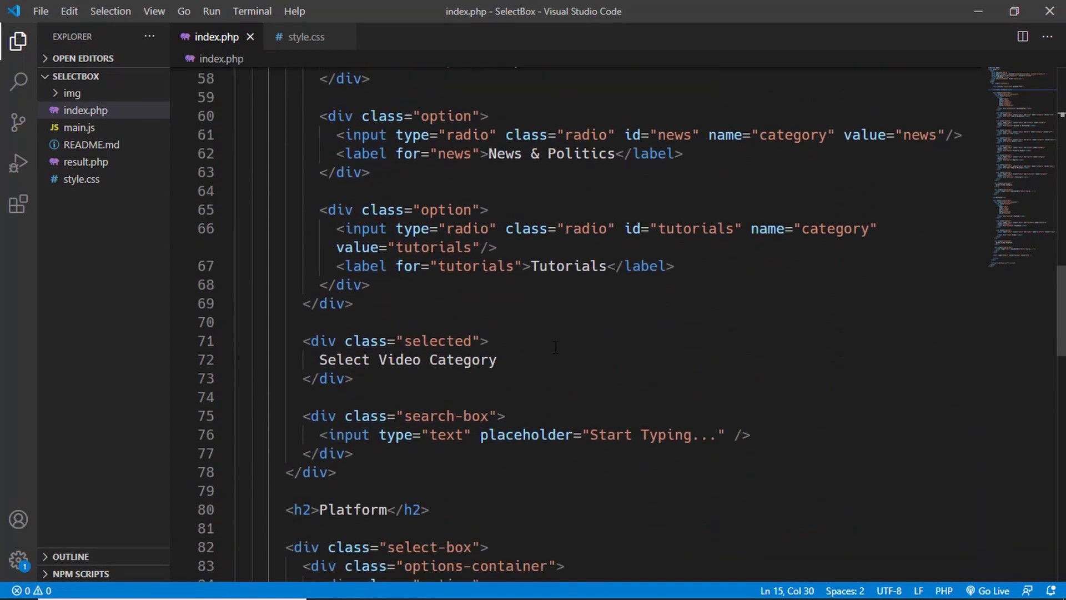
scroll(down, 3)
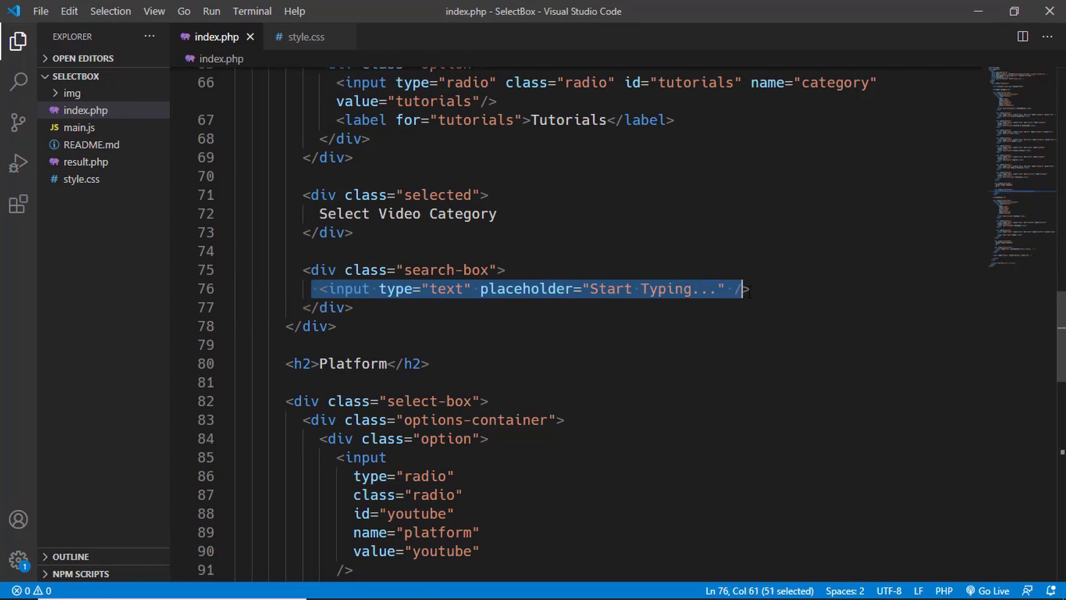
click(306, 269)
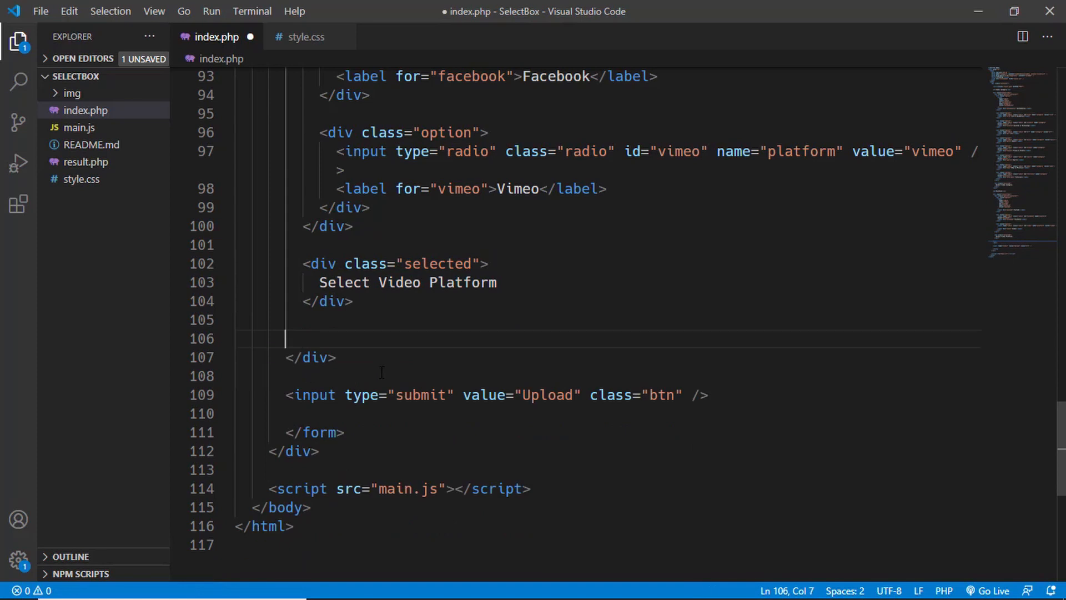
key(ctrl+s)
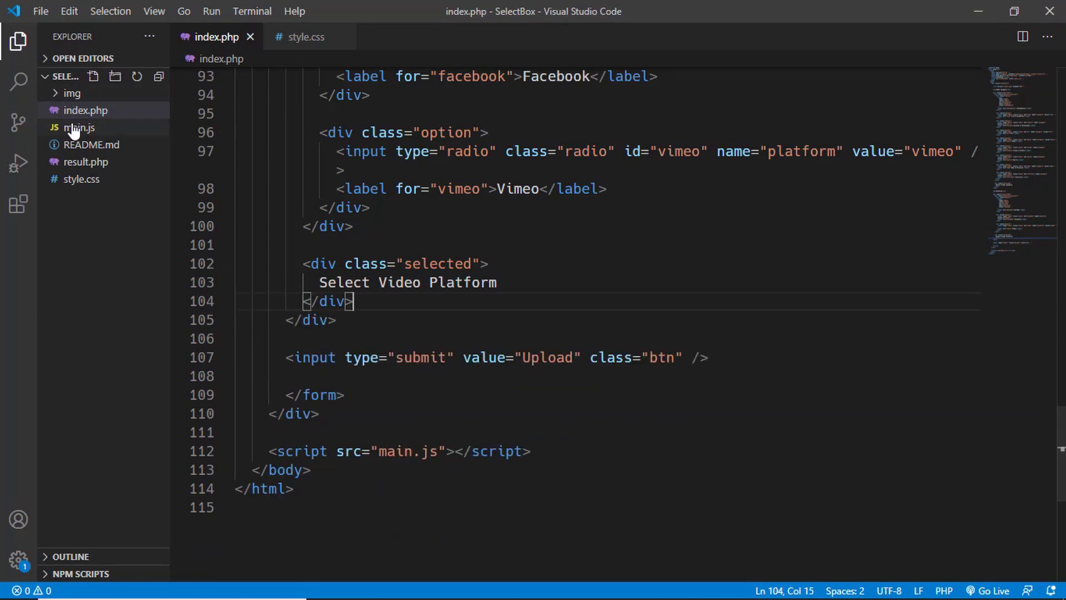
- Open main.js and search for references to the searchBox variable
click(78, 127)
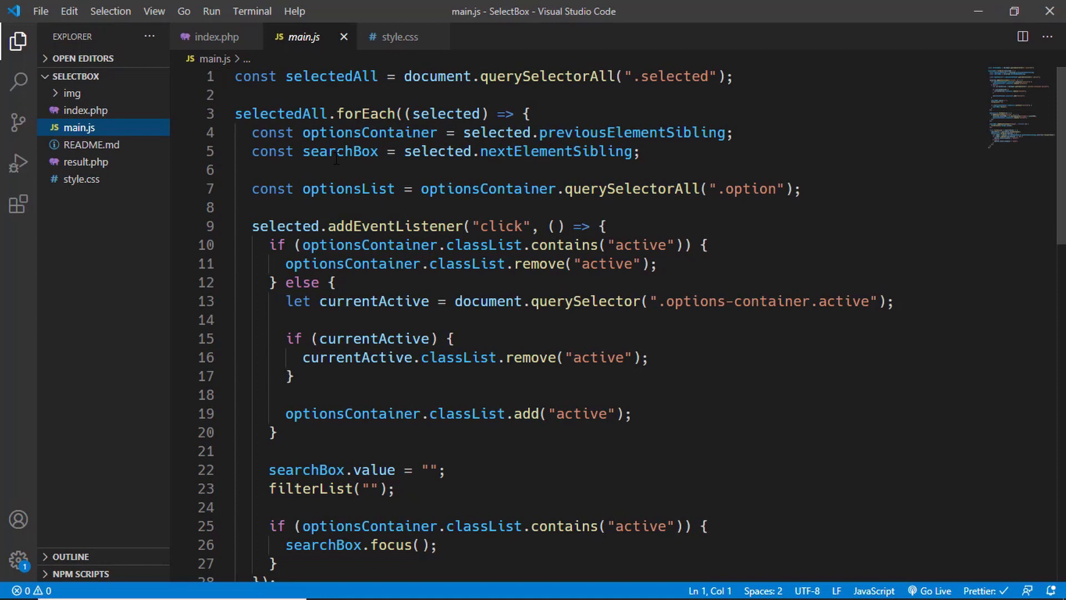
double_click(339, 151)
text(se)
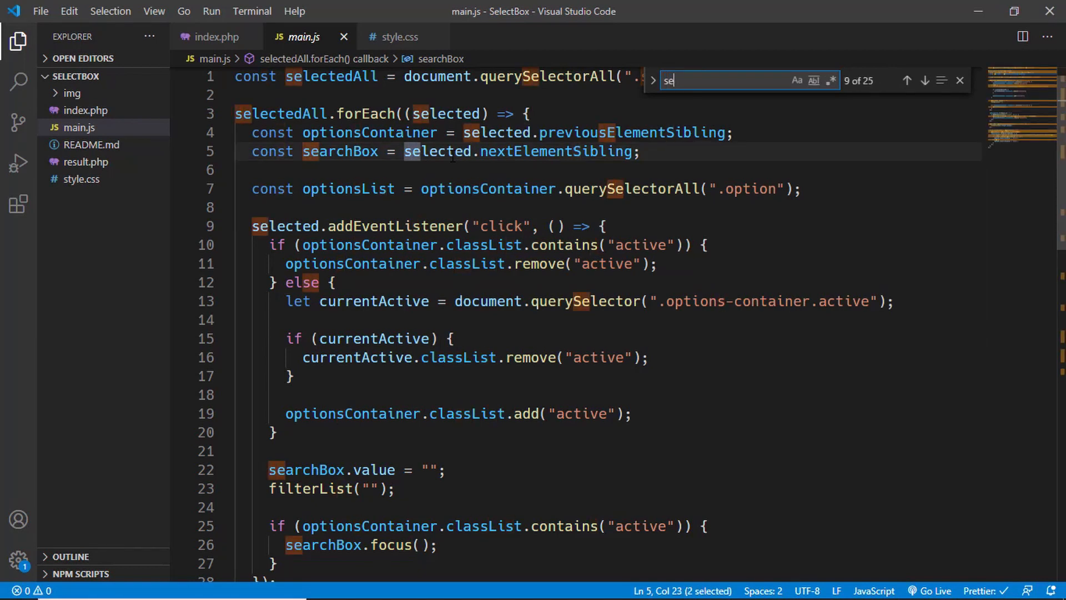
text(archBo)
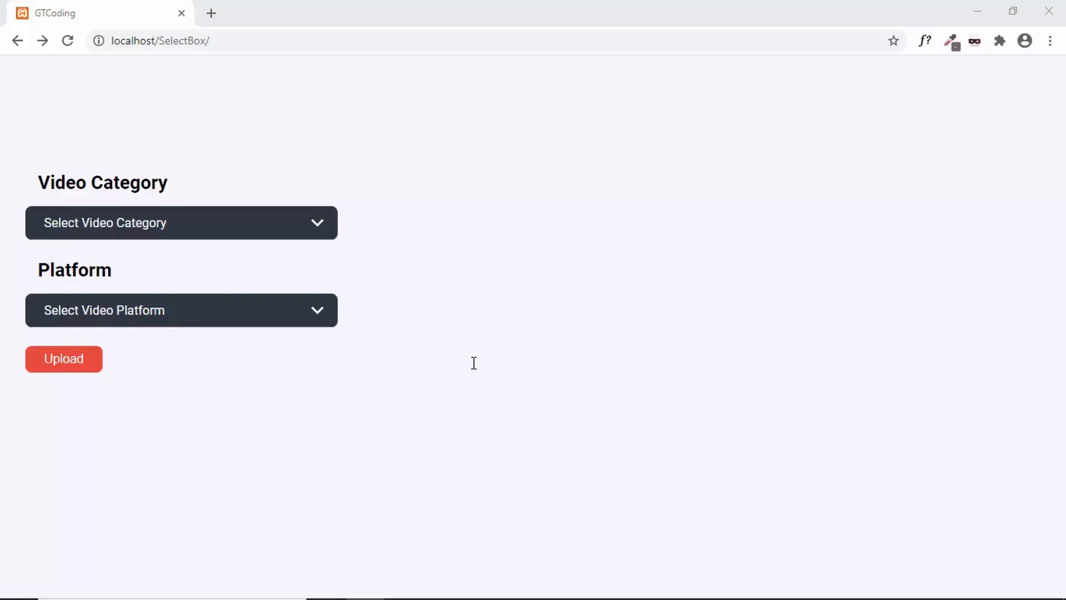
- Pick Travel & Events from the Video Category dropdown, now without a search box
click(181, 222)
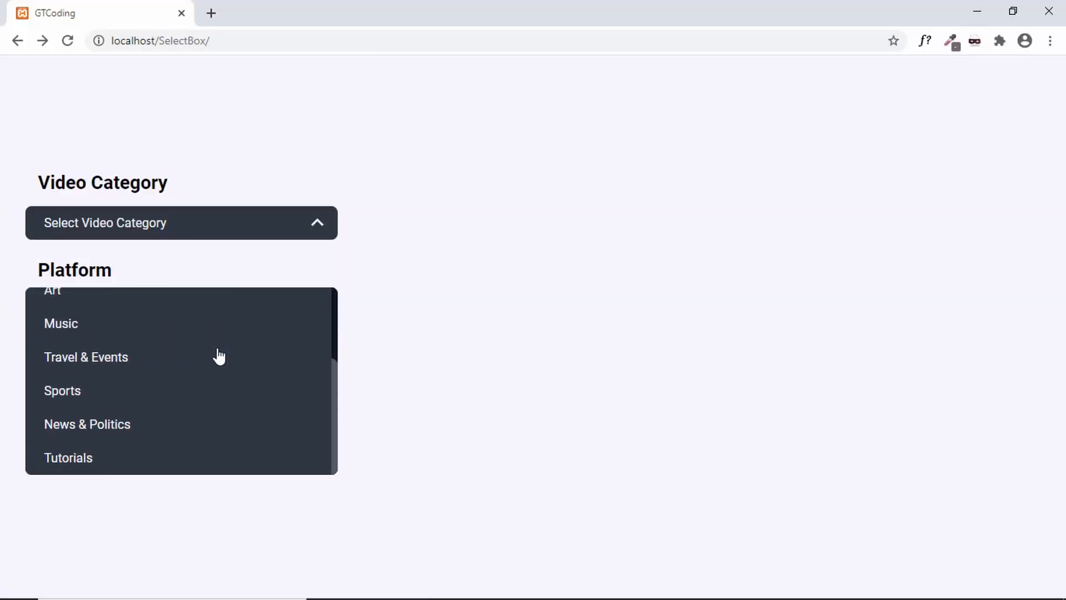
click(85, 356)
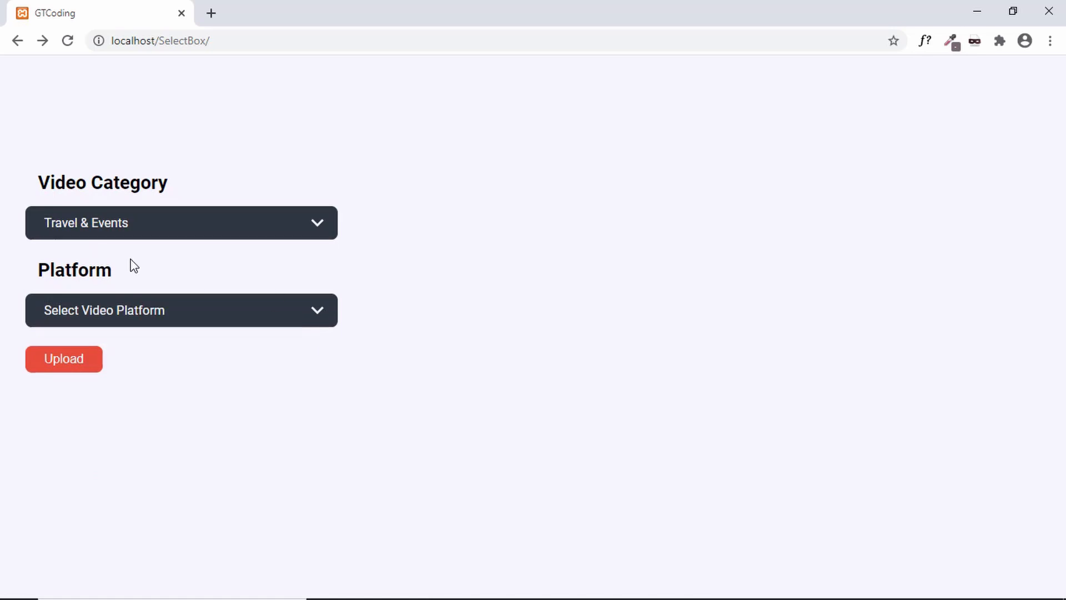
click(181, 222)
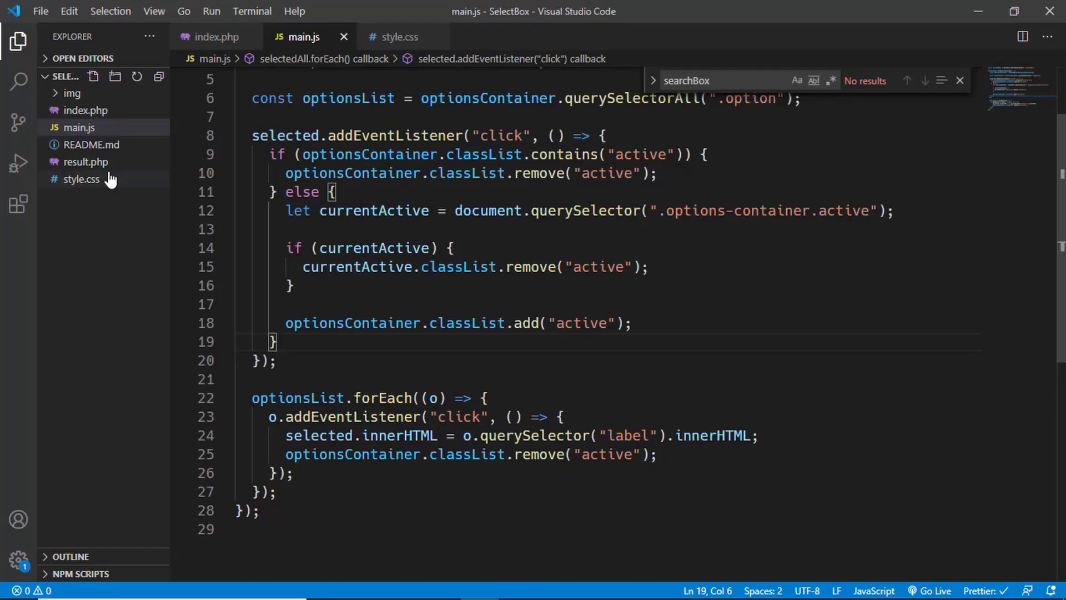
- In style.css, reduce .options-container.active margin-top from 104px to 4px
click(81, 178)
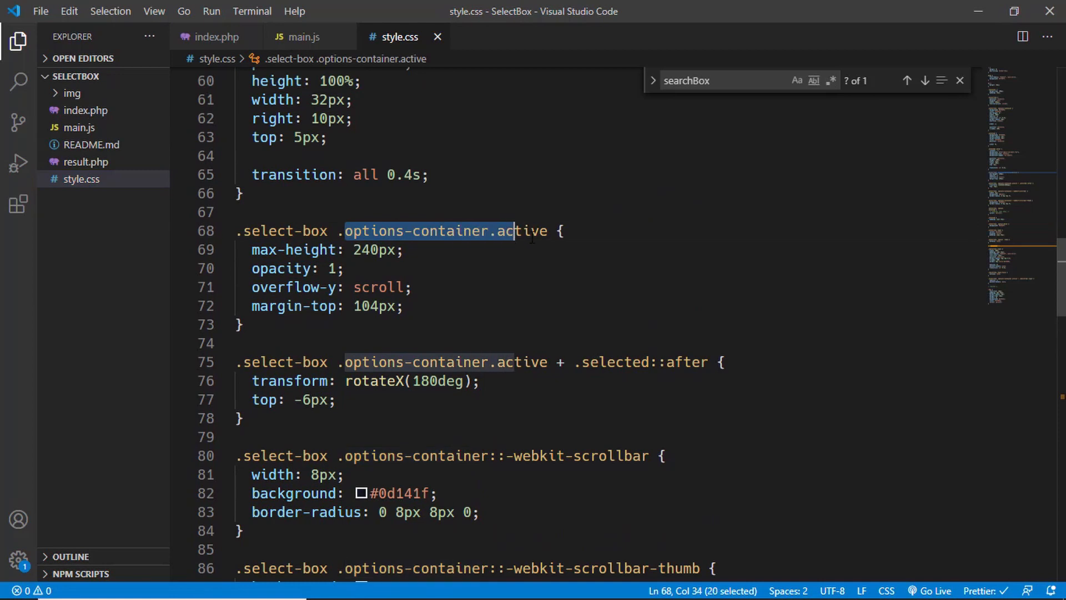
click(373, 306)
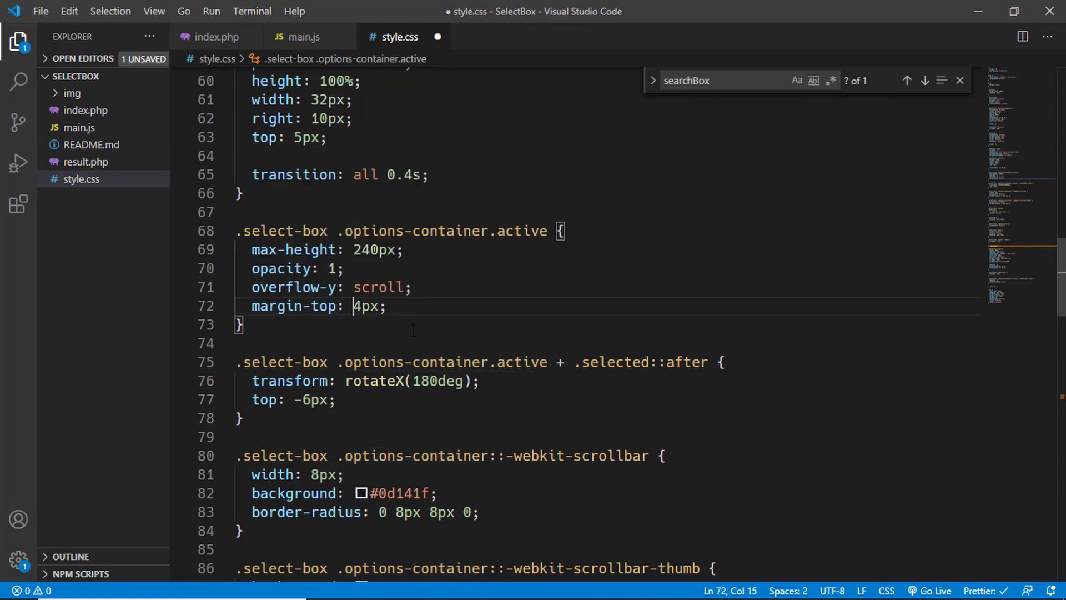
text(5)
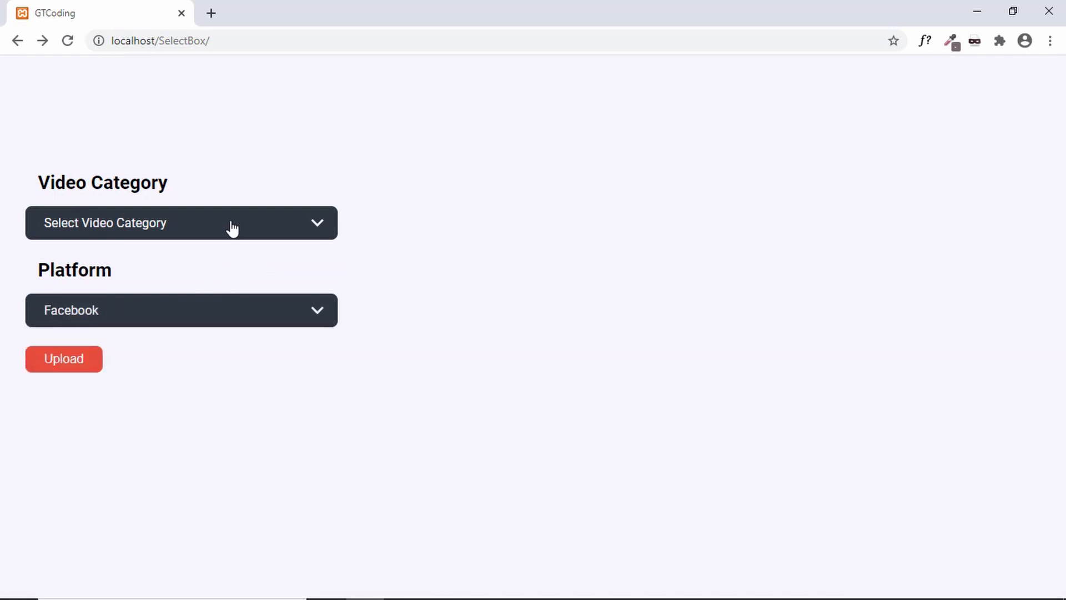
- Upload the form, see category science and platform facebook, then go back to the dropdowns
click(64, 358)
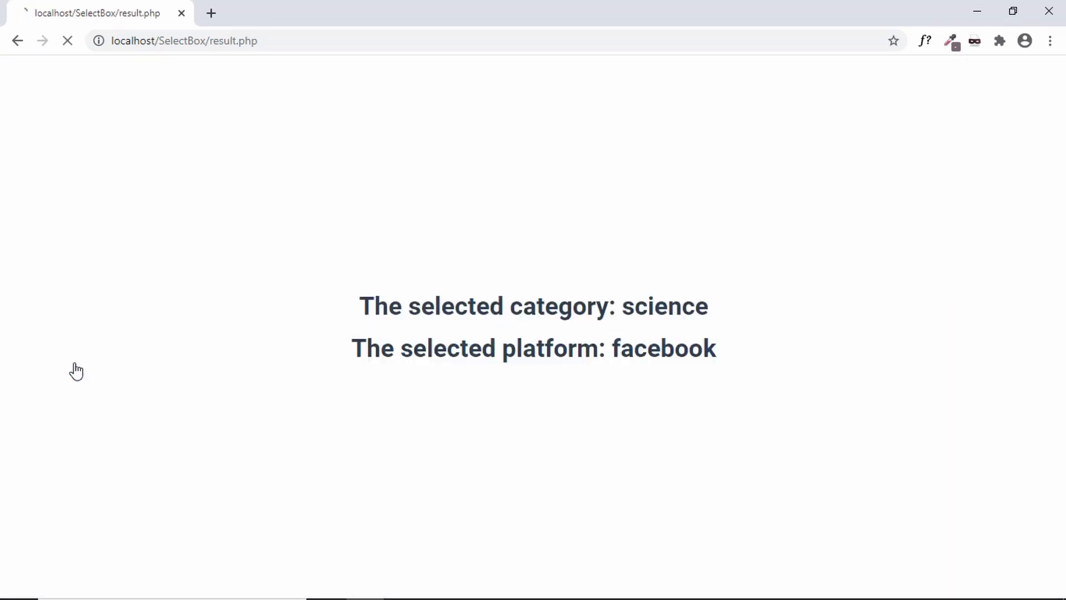
click(17, 40)
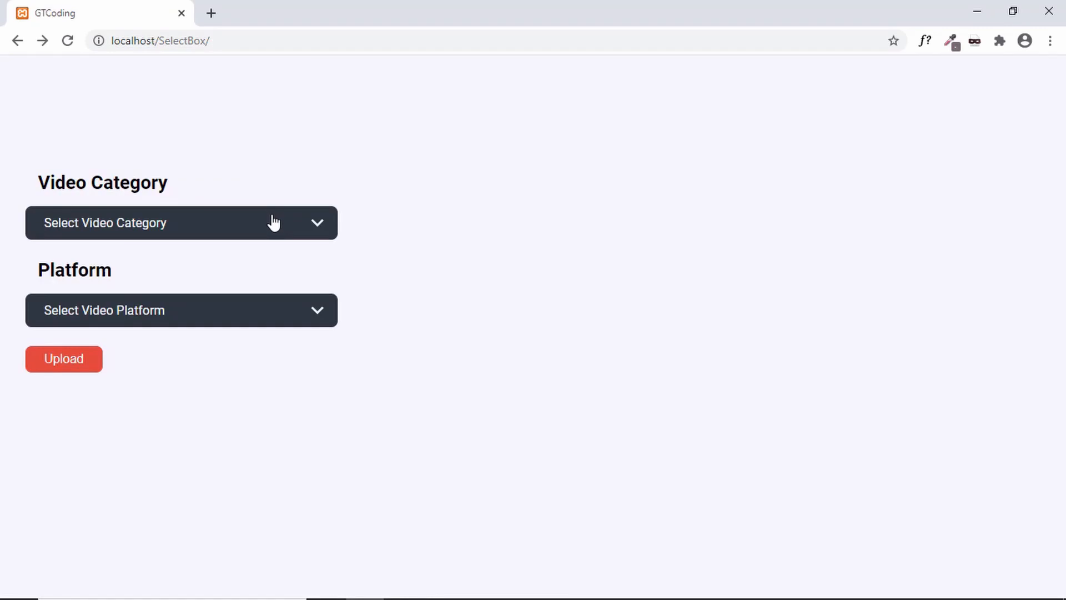
click(181, 223)
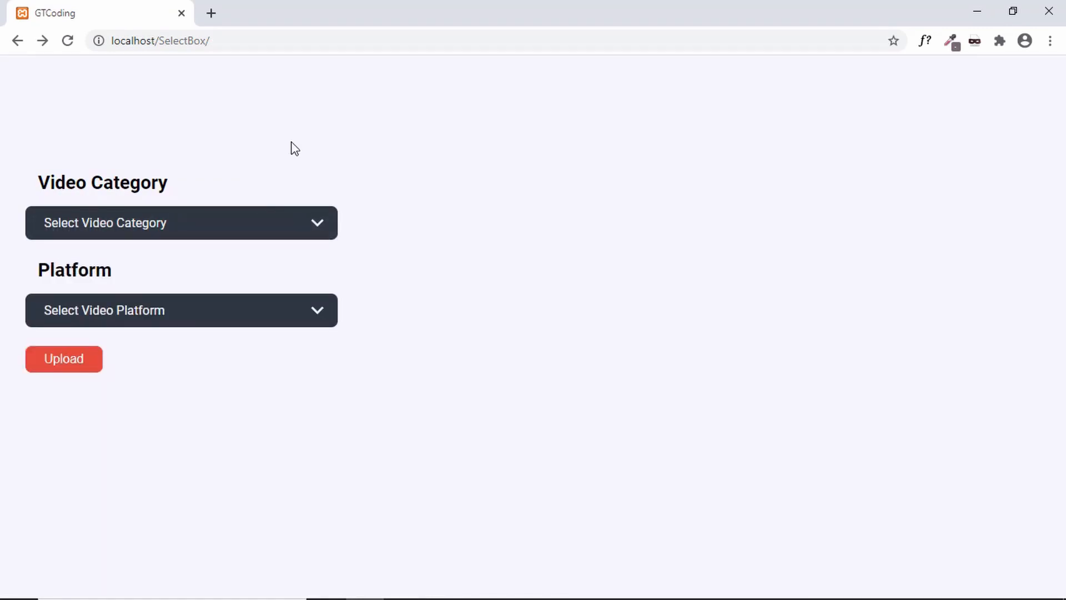
mouse_move(467, 175)
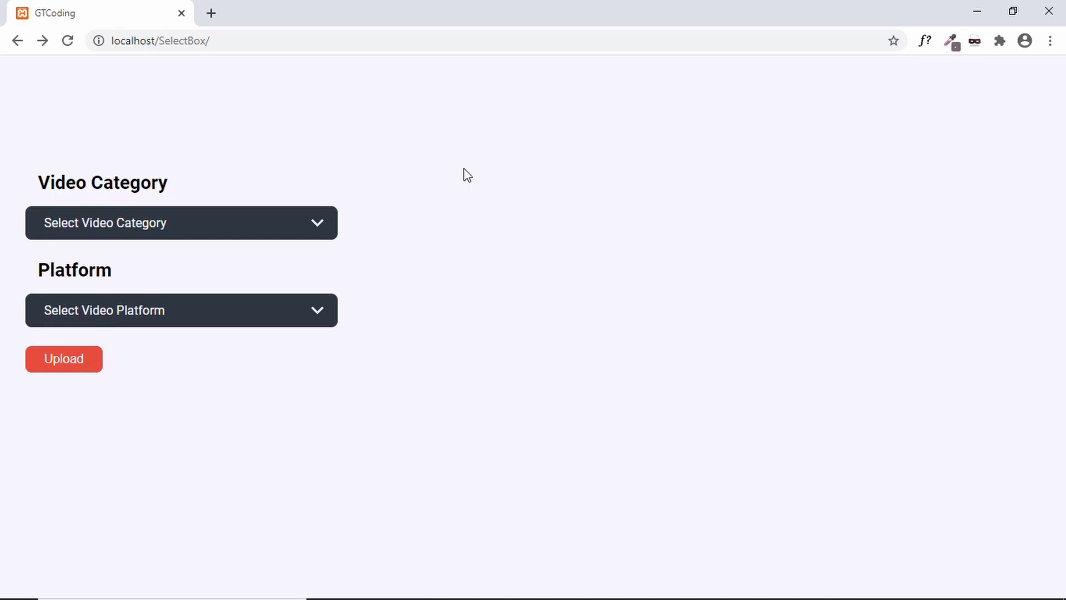